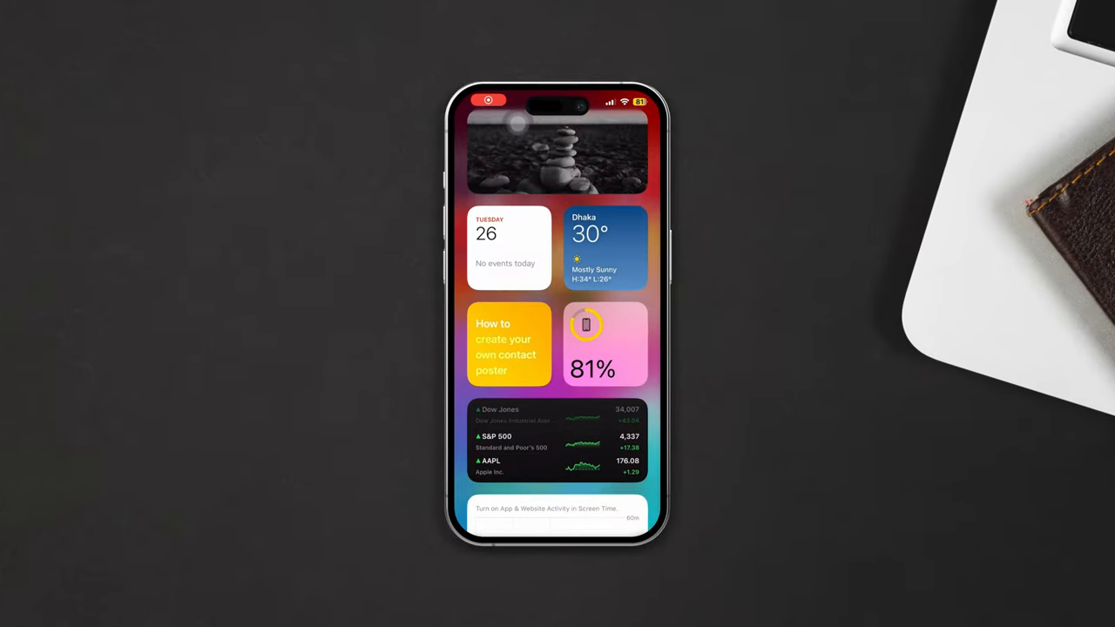
- Restart the iPhone from the AssistiveTouch menu and confirm the restart alert
{"action": "scroll", "scroll_direction": "down", "scroll_amount": 3}
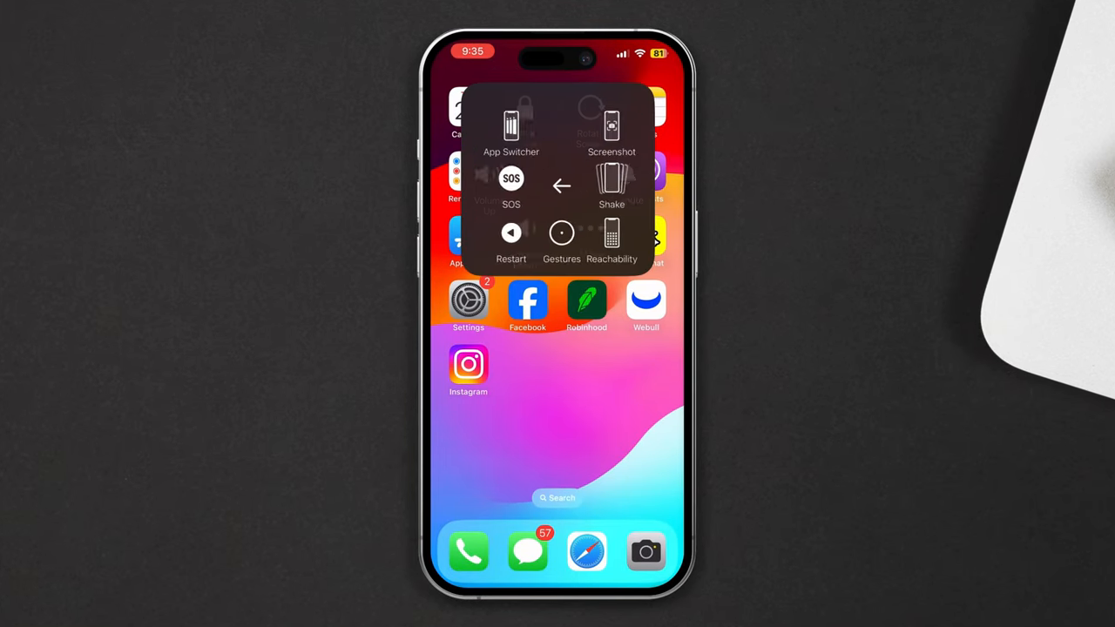
{"action": "left_click", "coordinate": [512, 240]}
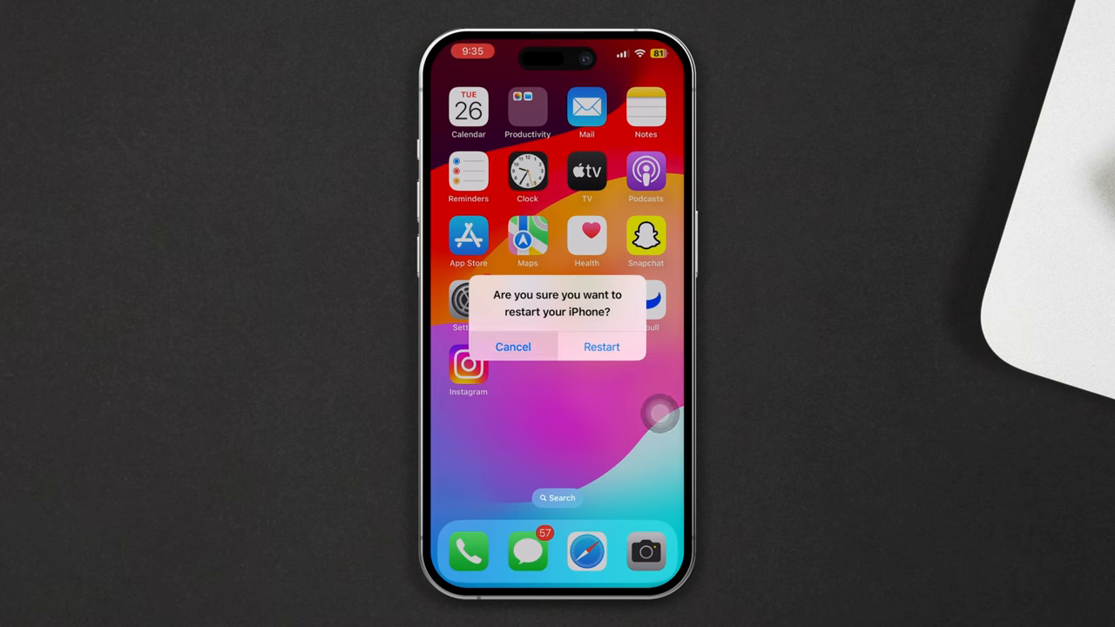
{"action": "left_click", "coordinate": [512, 347]}
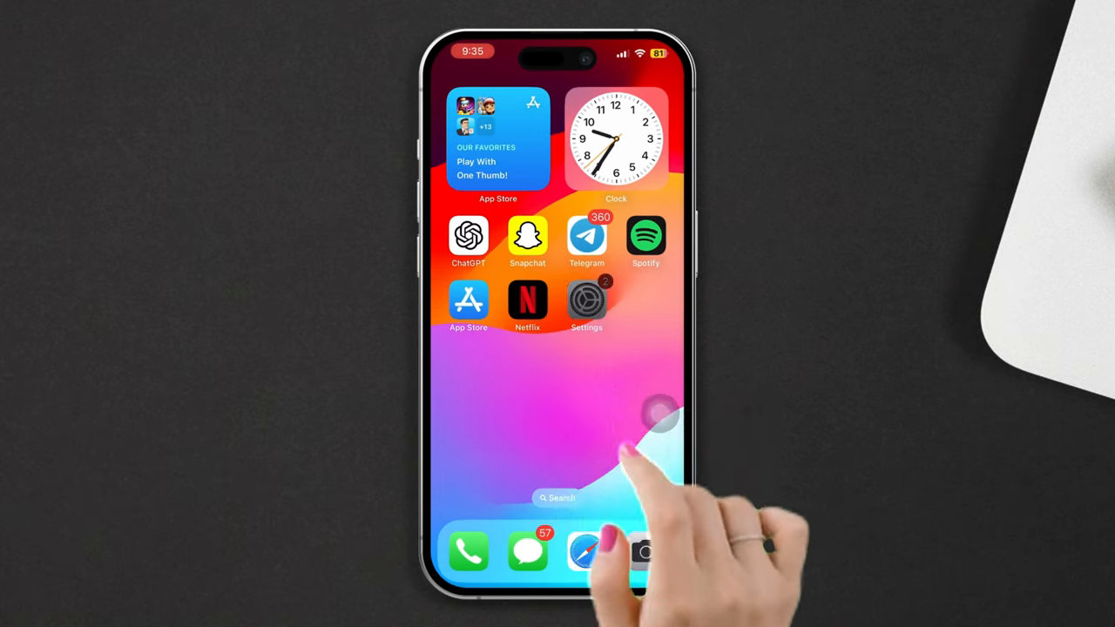
- Check Home Screen & App Library settings, confirming new apps are set to Add to Home Screen
{"action": "left_click", "coordinate": [585, 300]}
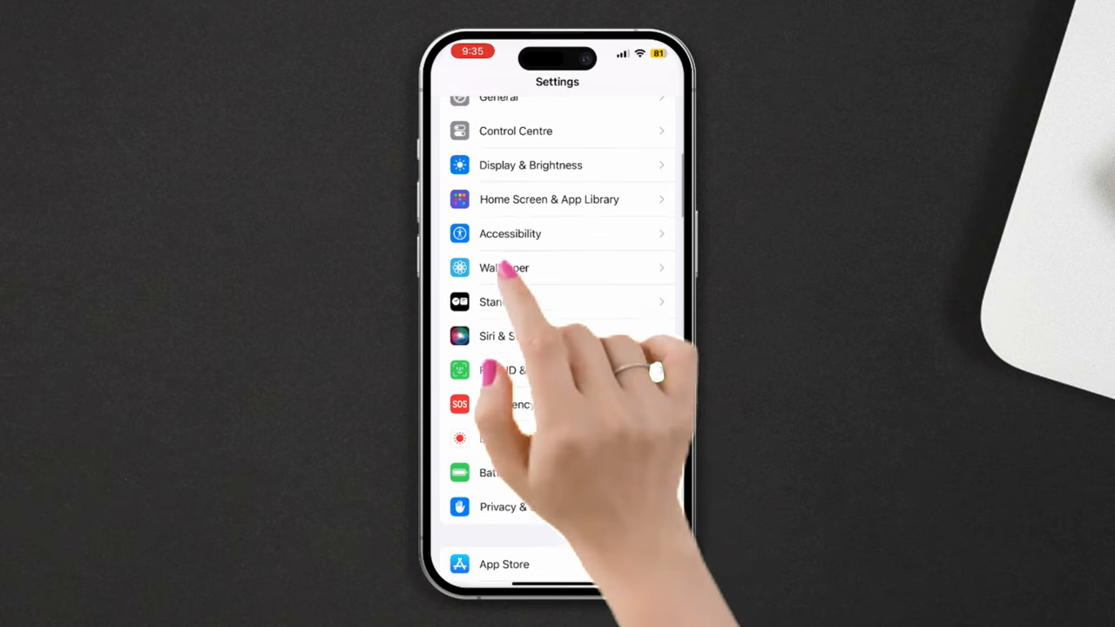
{"action": "left_click", "coordinate": [549, 199]}
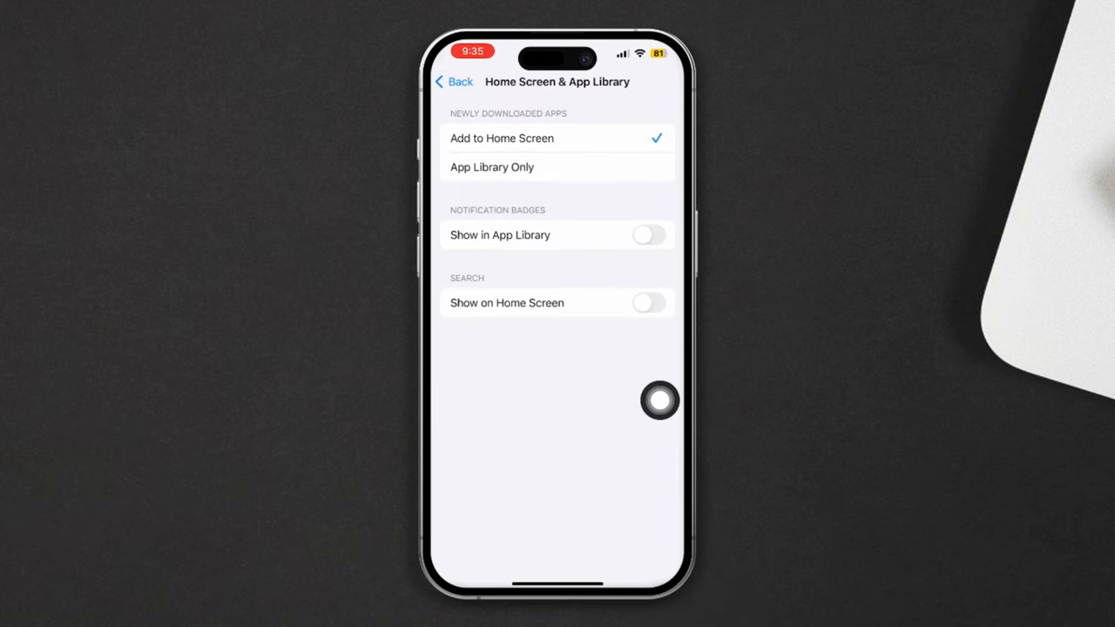
{"action": "left_click", "coordinate": [648, 236]}
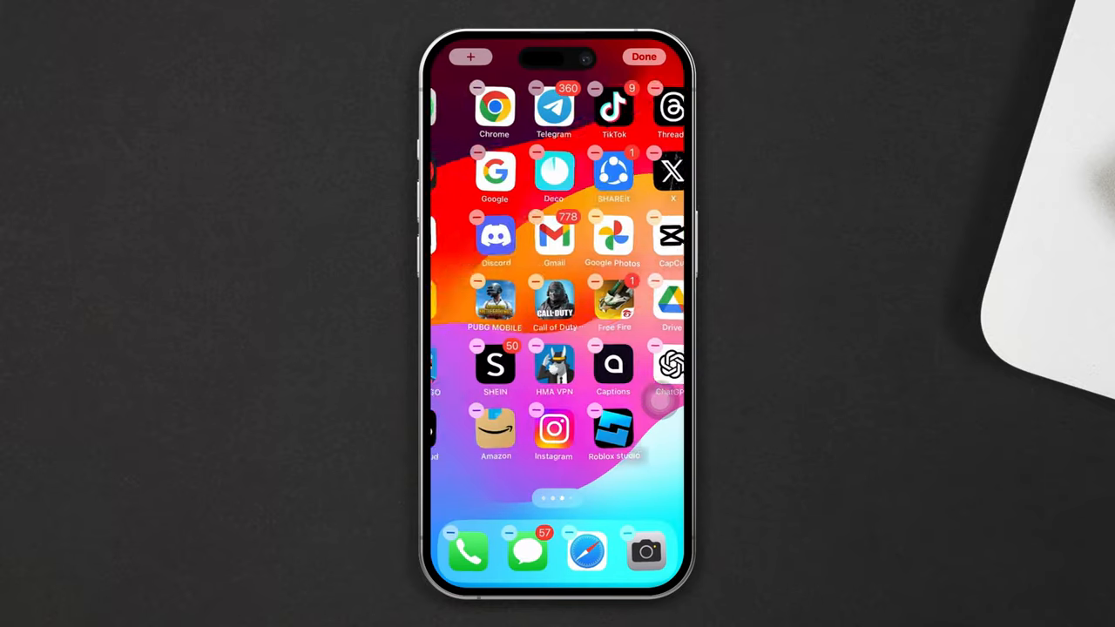
- Add the Photos widget atop a Home Screen page and leave editing mode
{"action": "scroll", "scroll_direction": "left", "scroll_amount": 3}
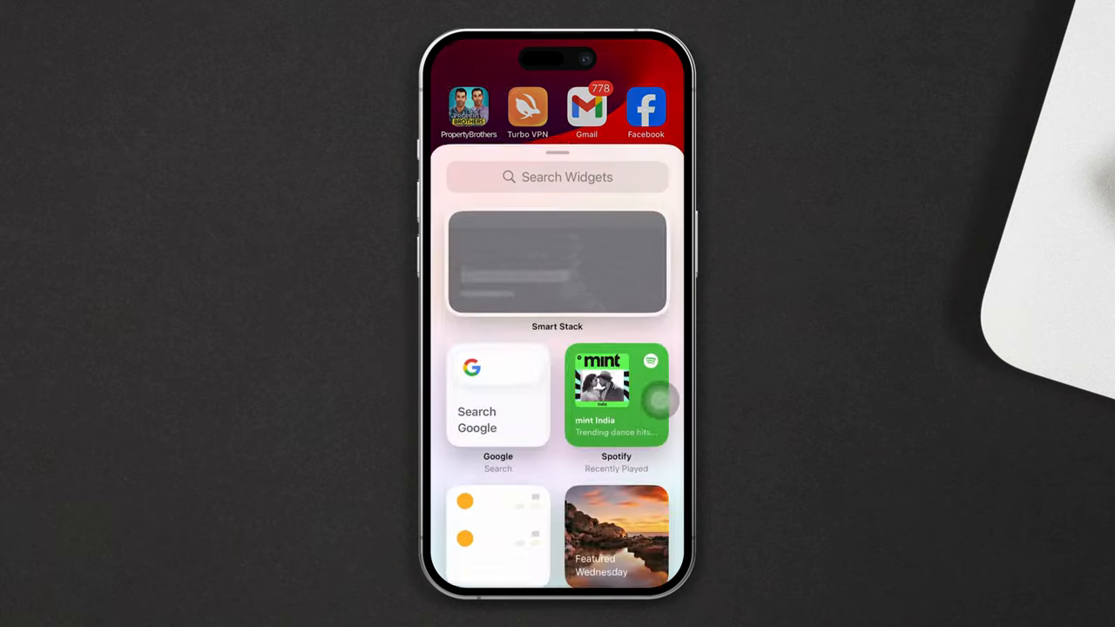
{"action": "left_click", "coordinate": [558, 263]}
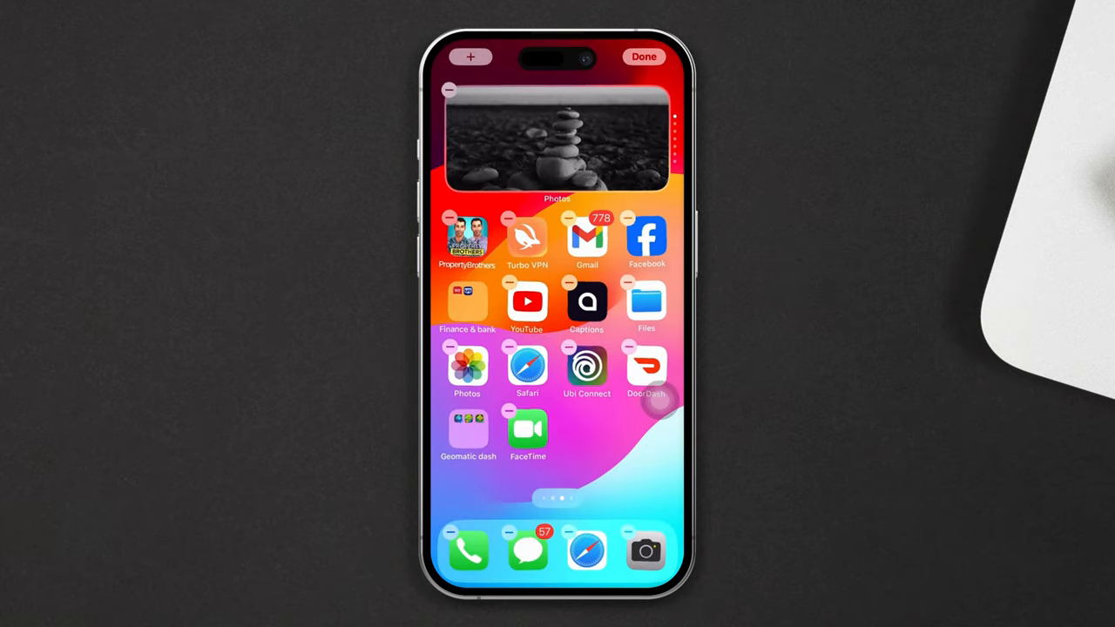
{"action": "left_click", "coordinate": [645, 56]}
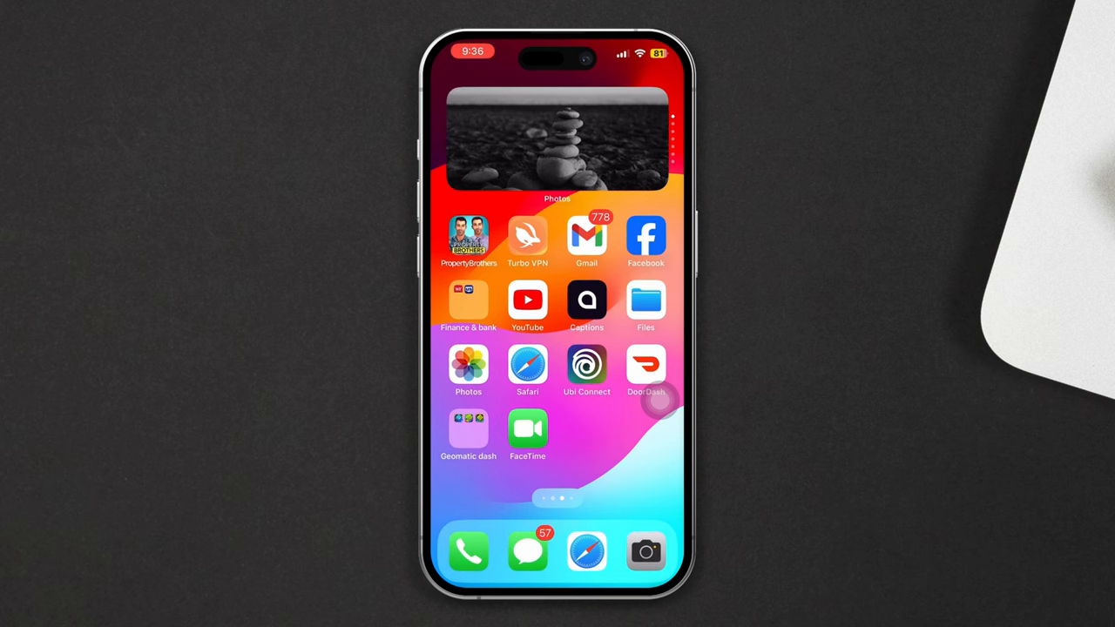
{"action": "scroll", "scroll_direction": "left", "scroll_amount": 3}
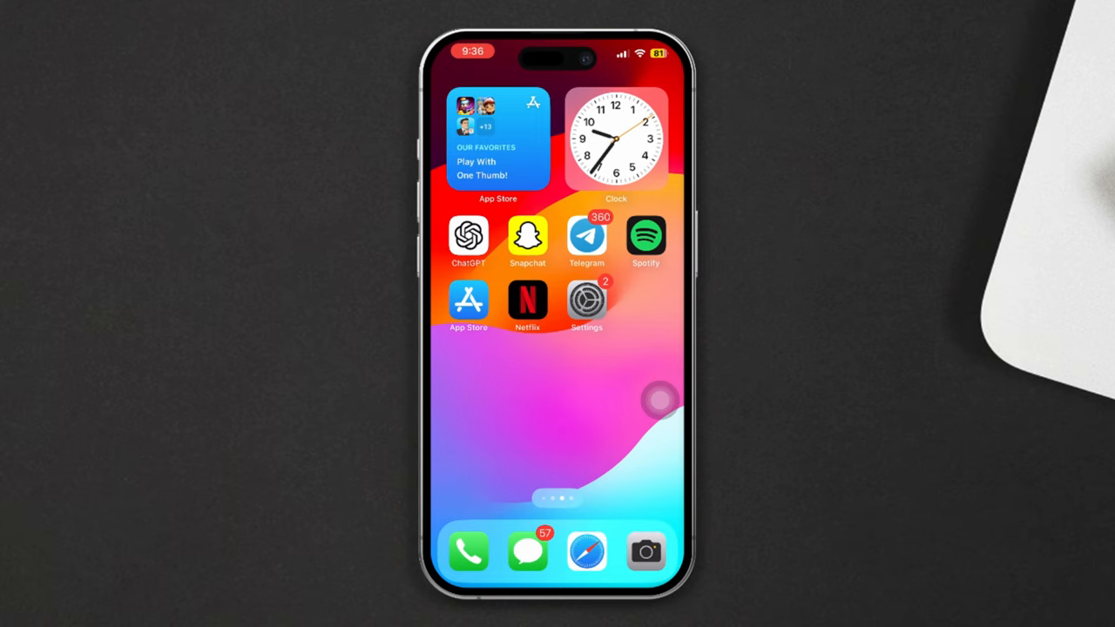
- Reset the Home Screen layout to factory defaults via Transfer or Reset iPhone and confirm
{"action": "left_click", "coordinate": [585, 300]}
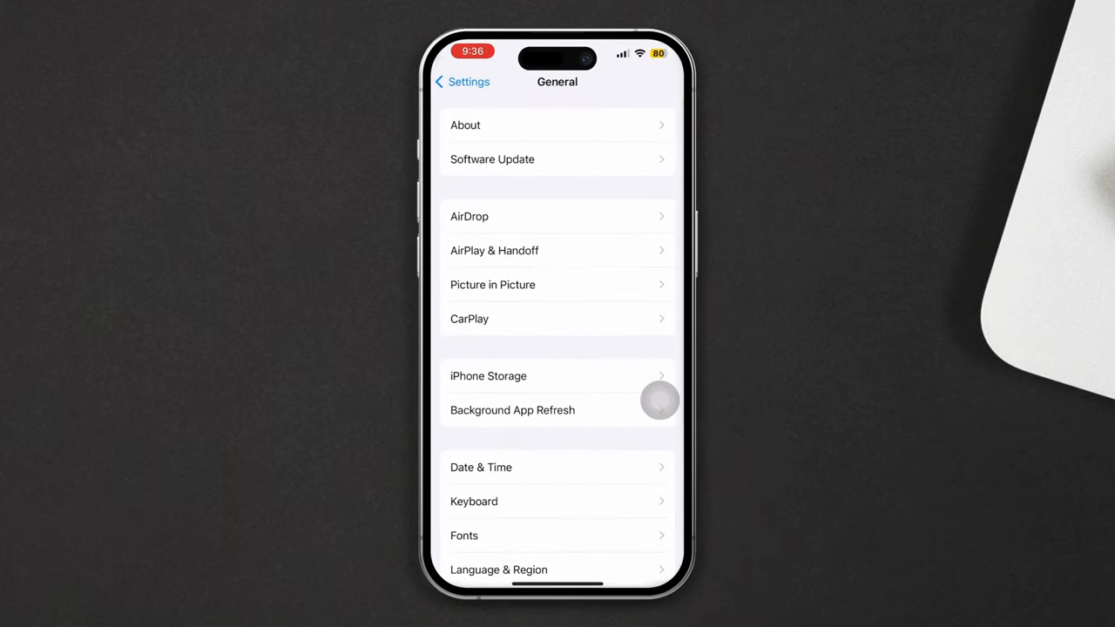
{"action": "scroll", "scroll_direction": "down", "scroll_amount": 3}
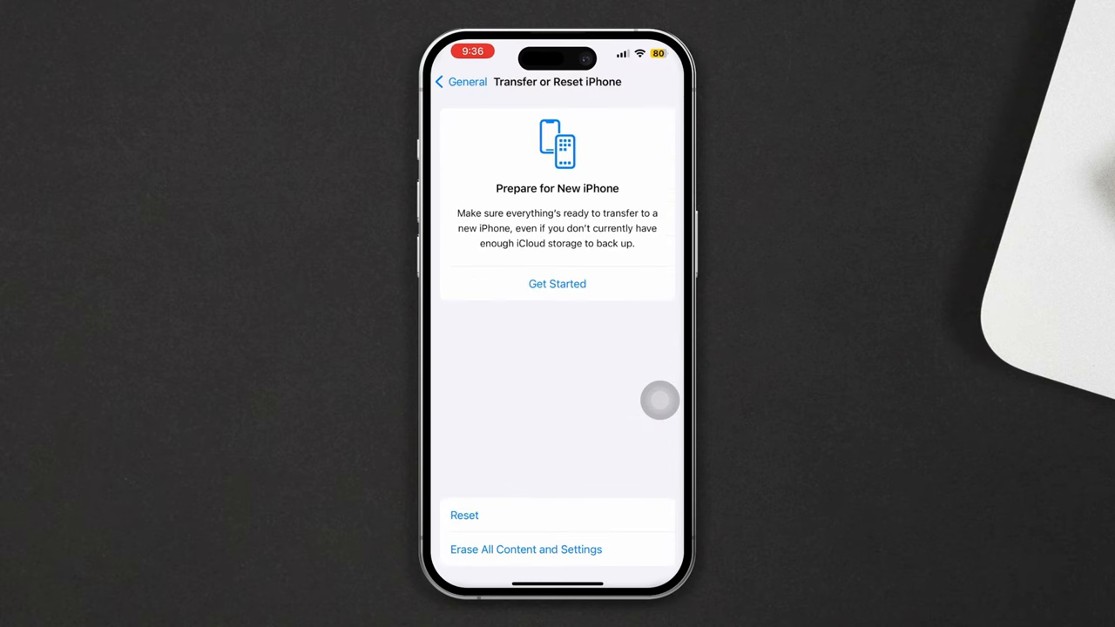
{"action": "left_click", "coordinate": [463, 516]}
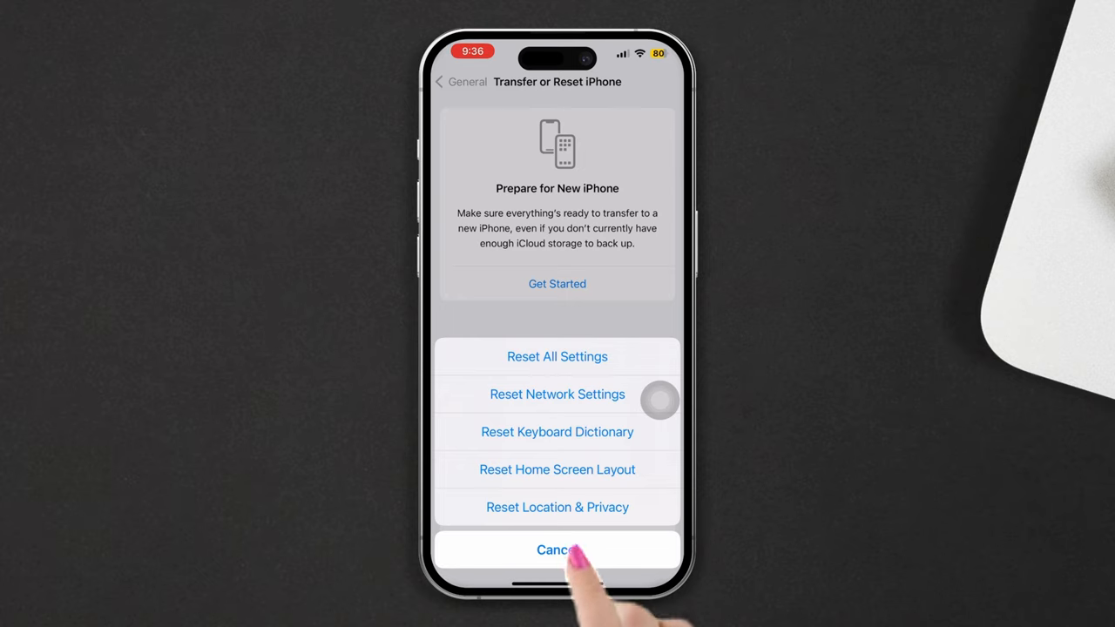
{"action": "left_click", "coordinate": [557, 470]}
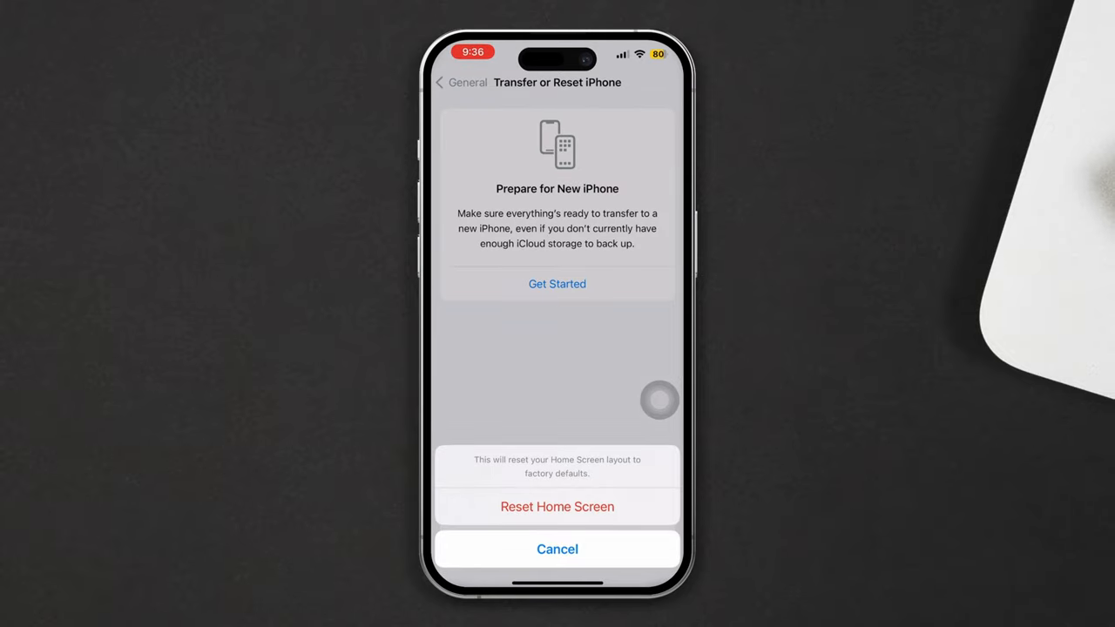
{"action": "left_click", "coordinate": [557, 549]}
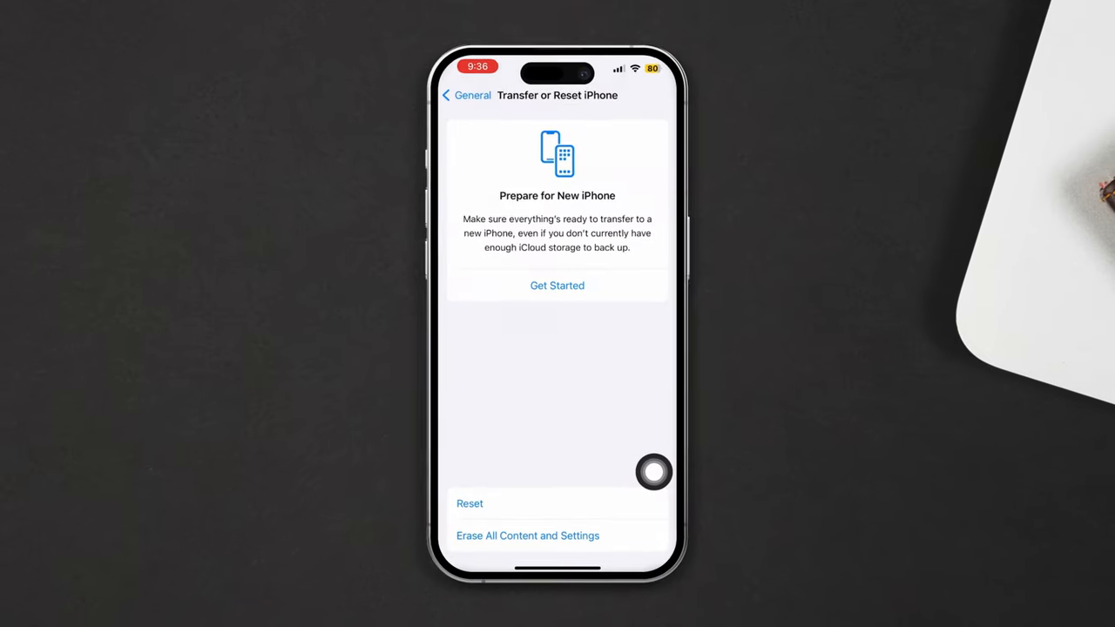